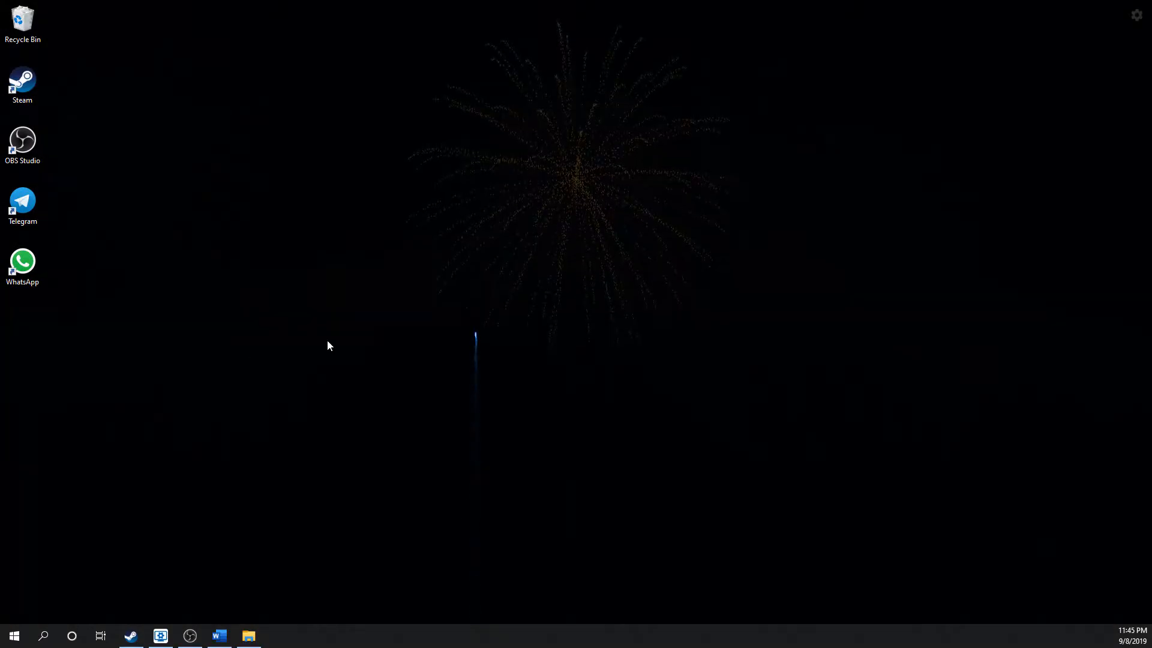
{"action": "mouse_move", "coordinate": [367, 318]}
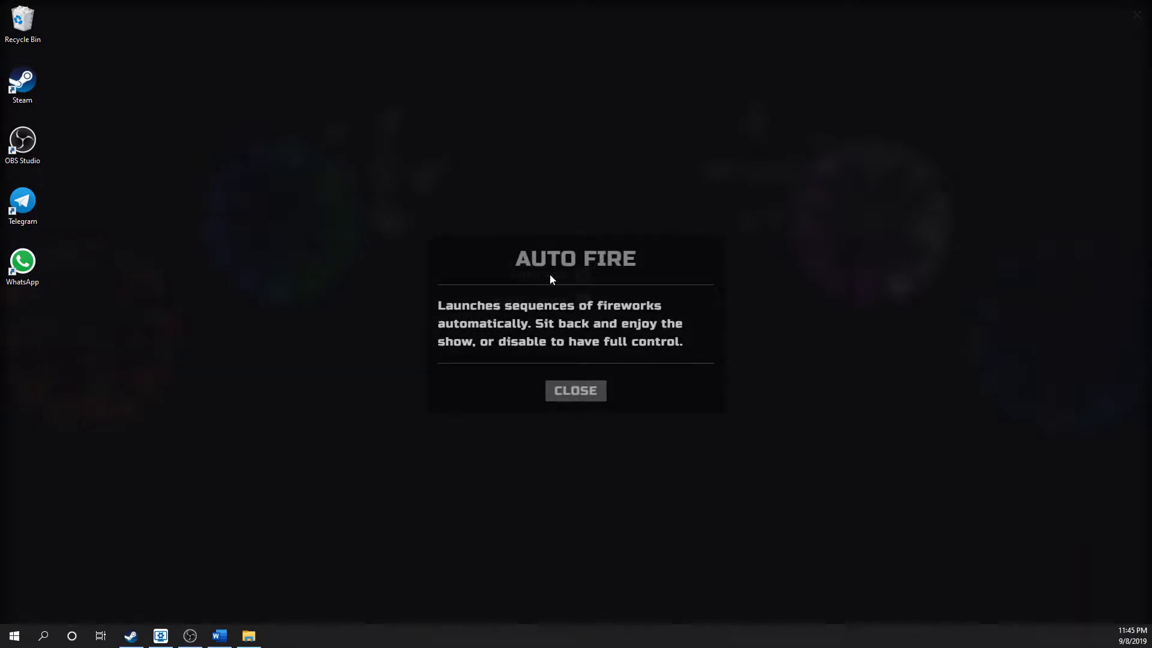
- Dismiss the Auto Fire explanation popup and enable Auto Fire and Finale Mode
{"action": "left_click", "coordinate": [575, 390]}
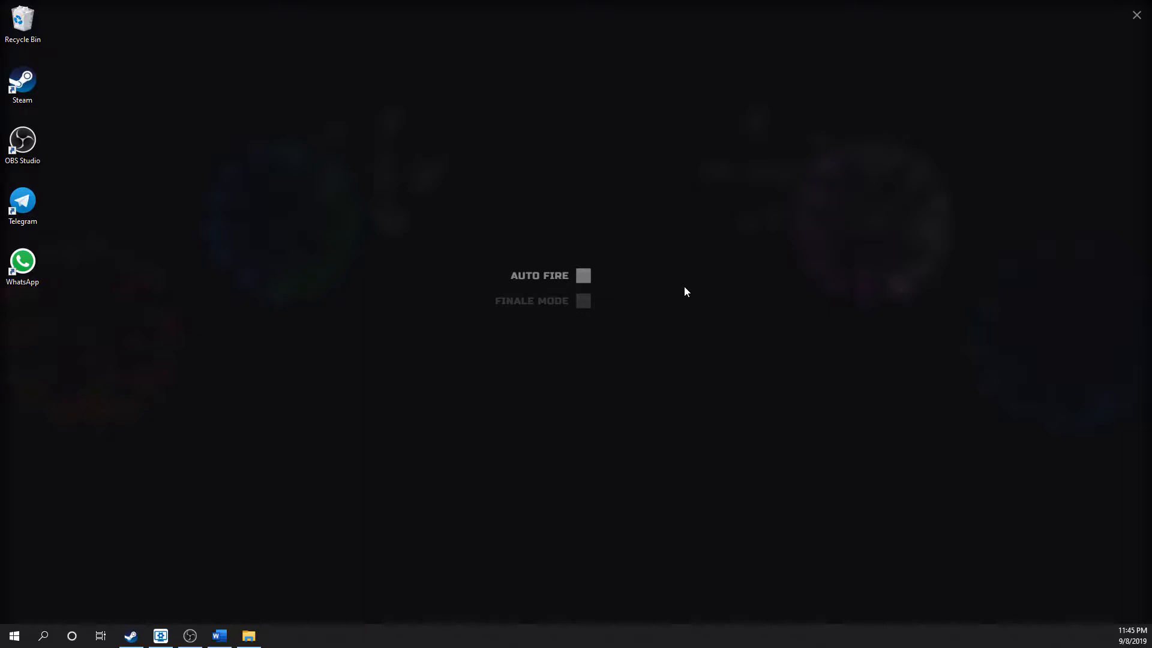
{"action": "left_click", "coordinate": [583, 275]}
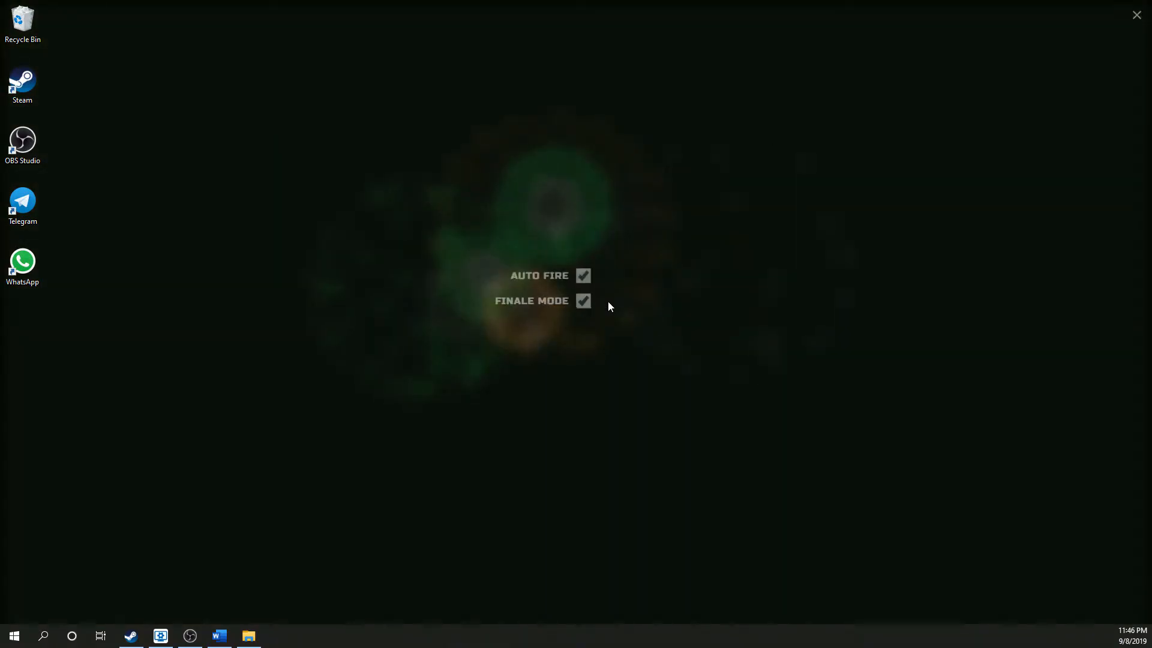
- Disable Finale Mode, keeping Auto Fire on, and close the fireworks settings overlay
{"action": "left_click", "coordinate": [583, 301]}
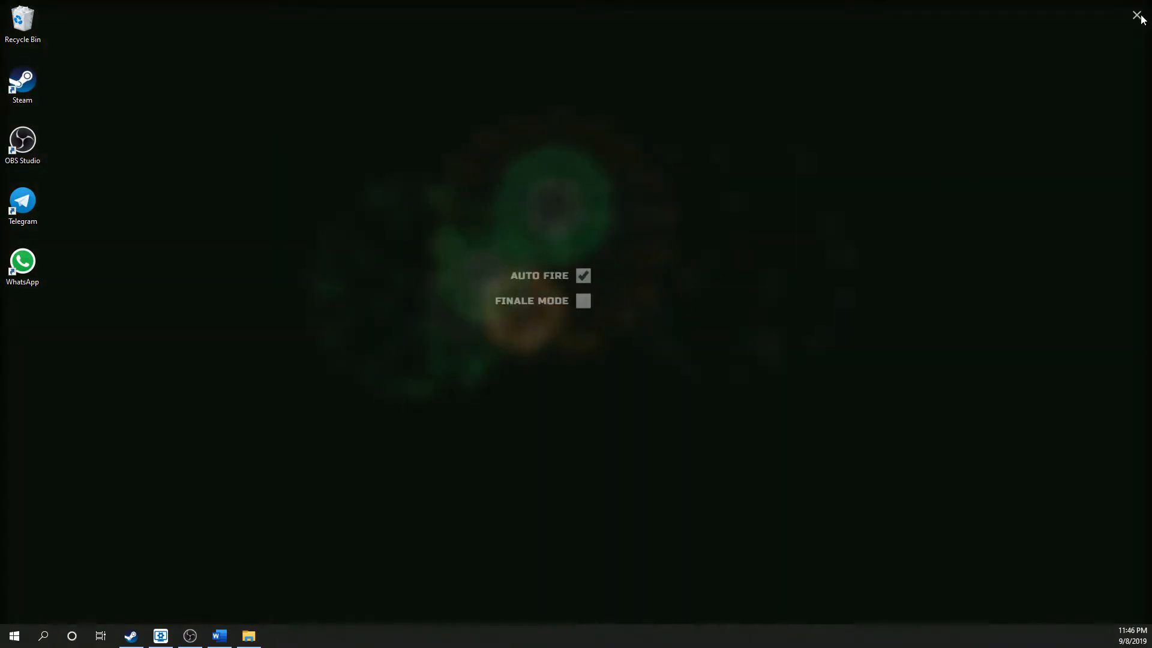
{"action": "left_click", "coordinate": [1138, 14]}
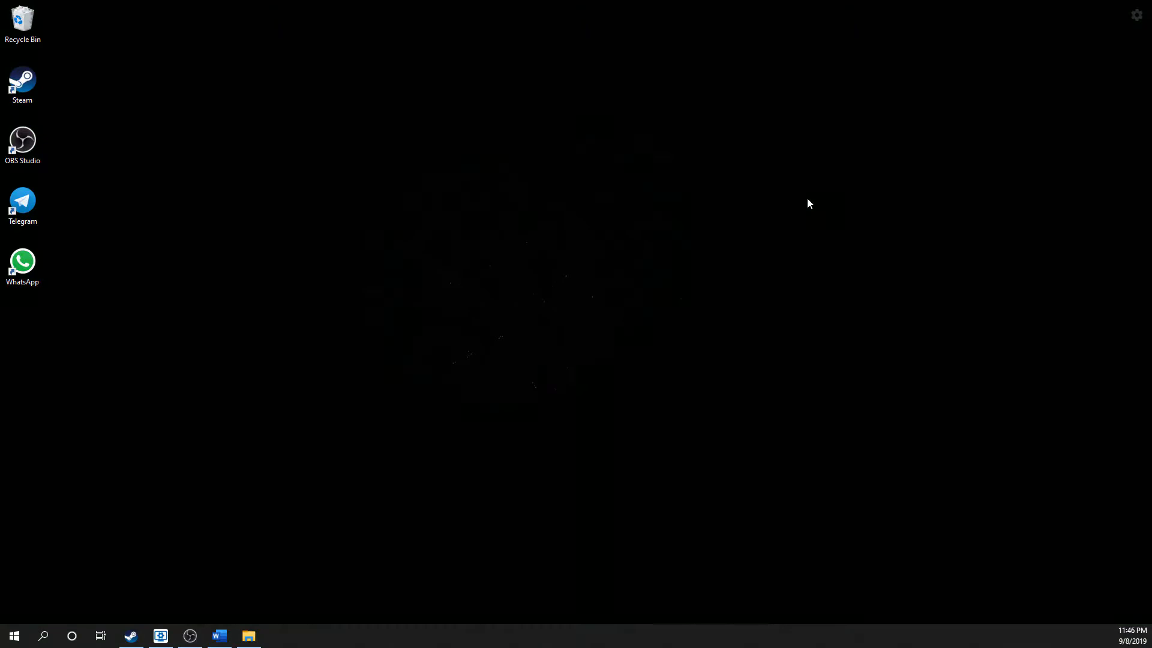
{"action": "mouse_move", "coordinate": [230, 275]}
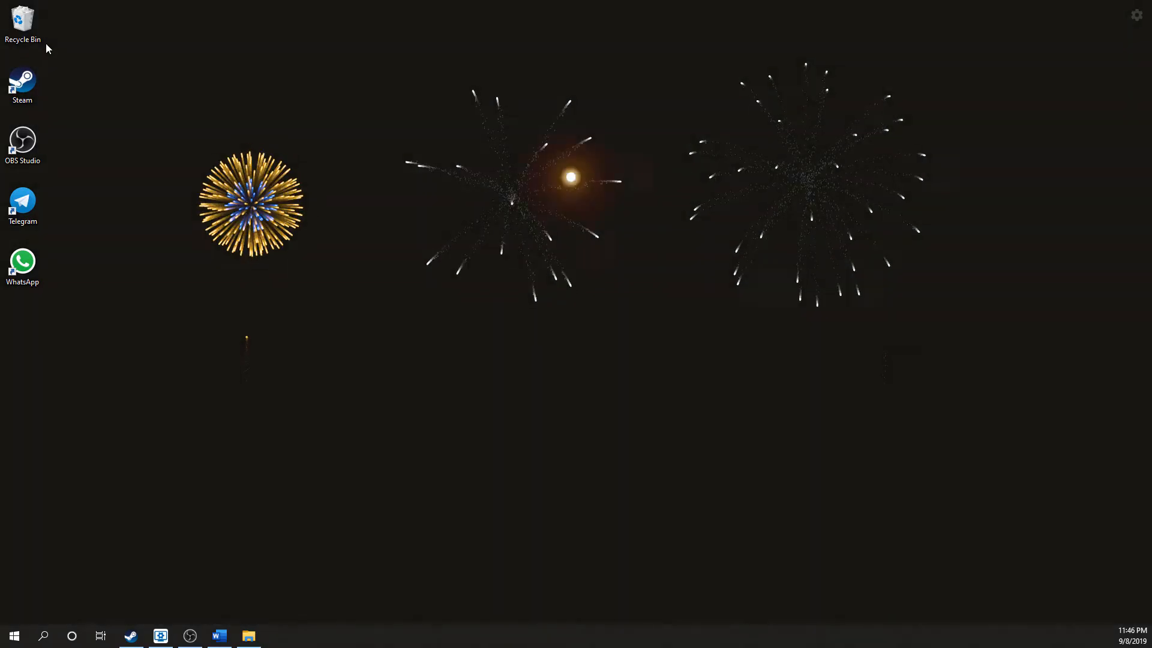
- Drag the Recycle Bin icon rightward along the desktop's top row
{"action": "left_click_drag", "start_coordinate": [23, 26], "coordinate": [99, 29]}
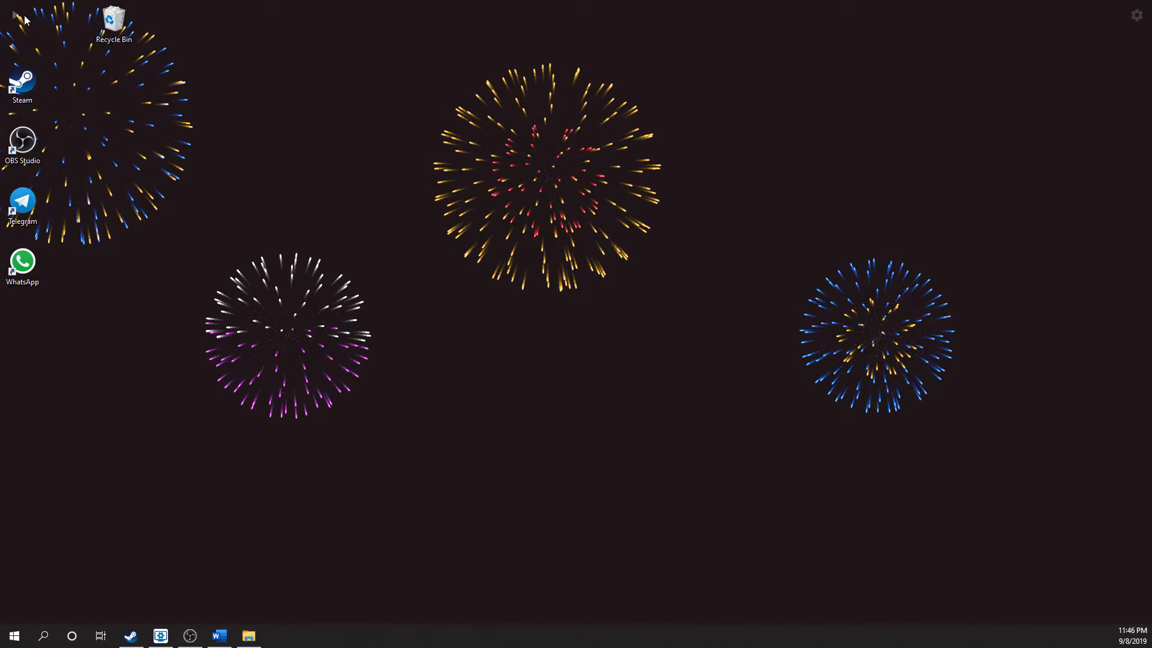
{"action": "mouse_move", "coordinate": [22, 19]}
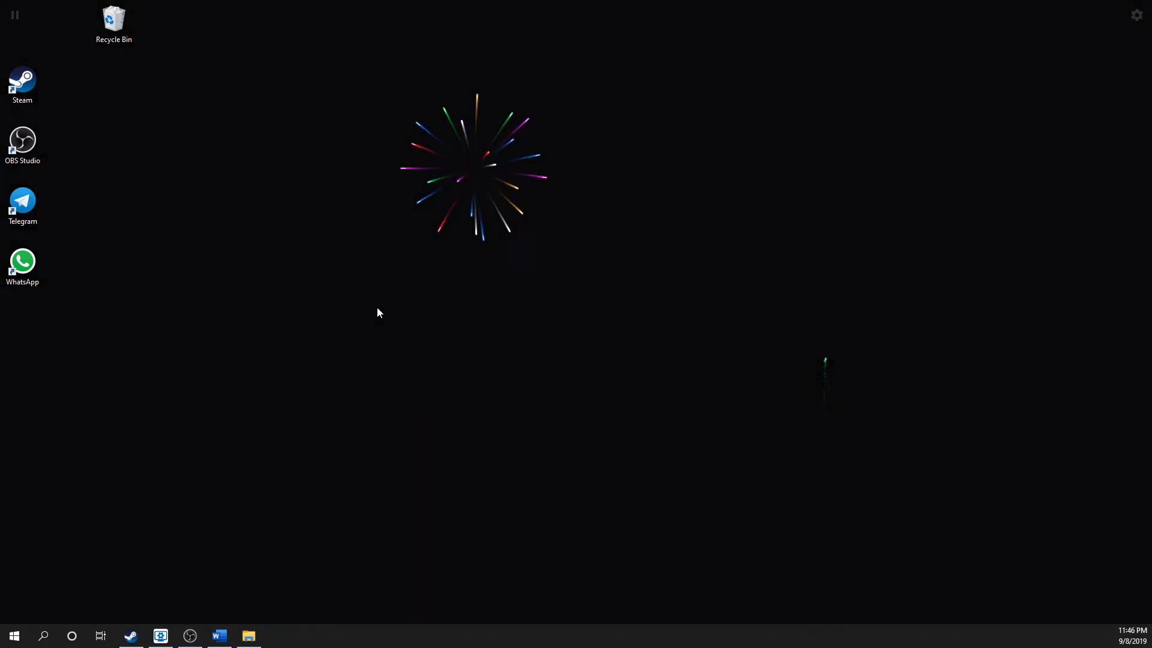
{"action": "mouse_move", "coordinate": [187, 140]}
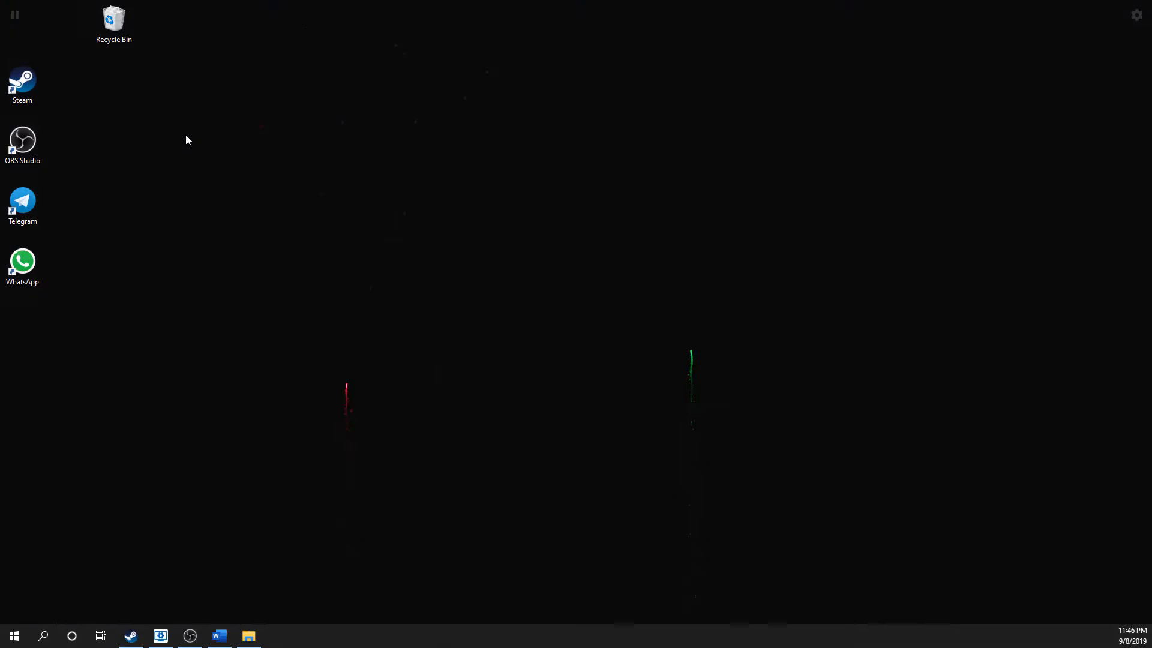